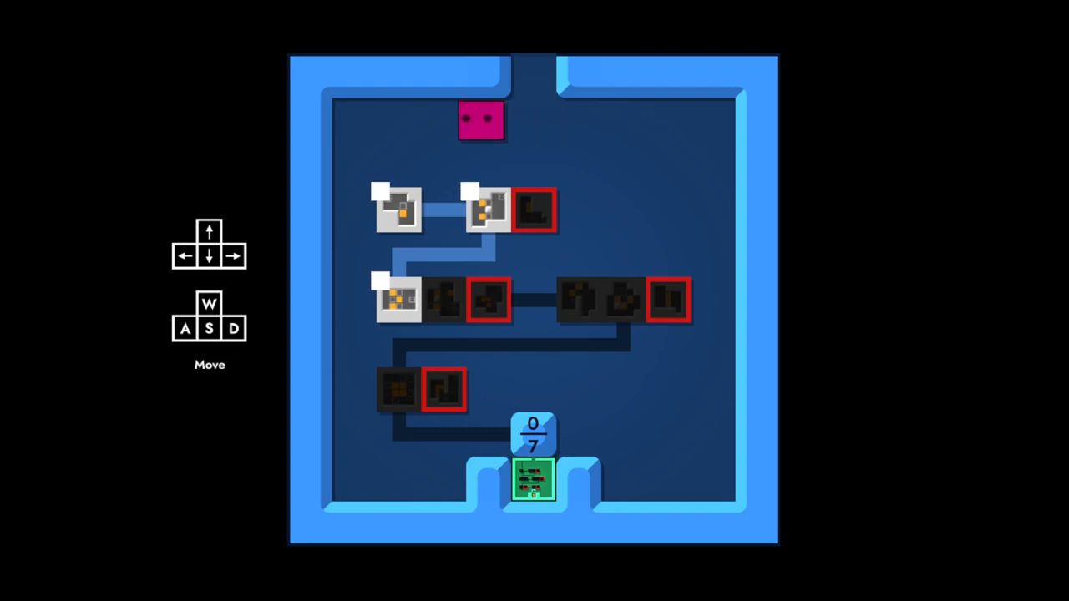
Step: Walk the pink player block right along the top of the Intro hub, then step back left
key("d")
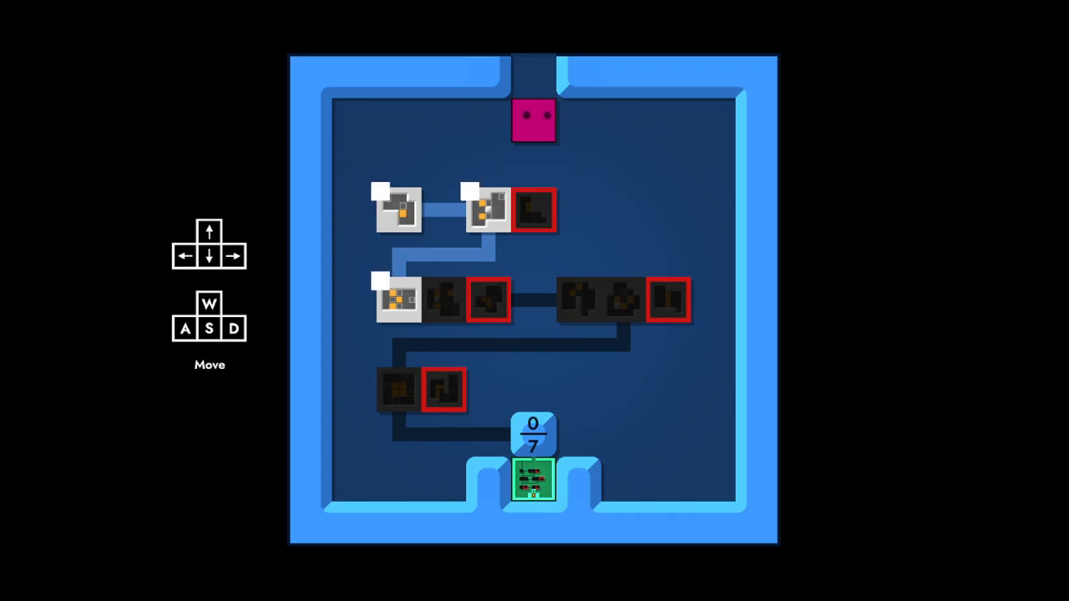
key("d")
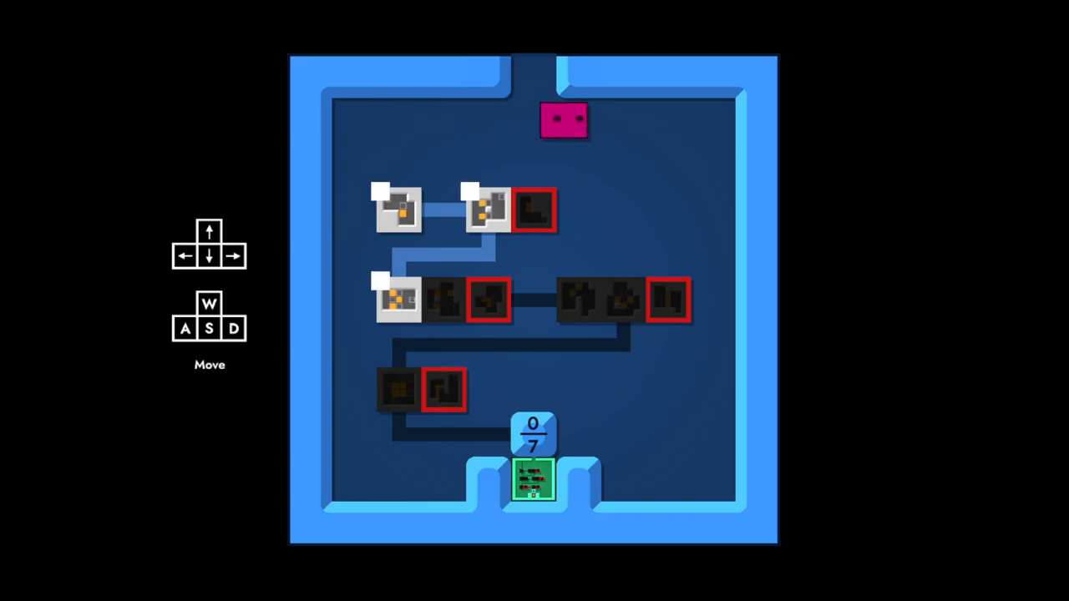
key("d")
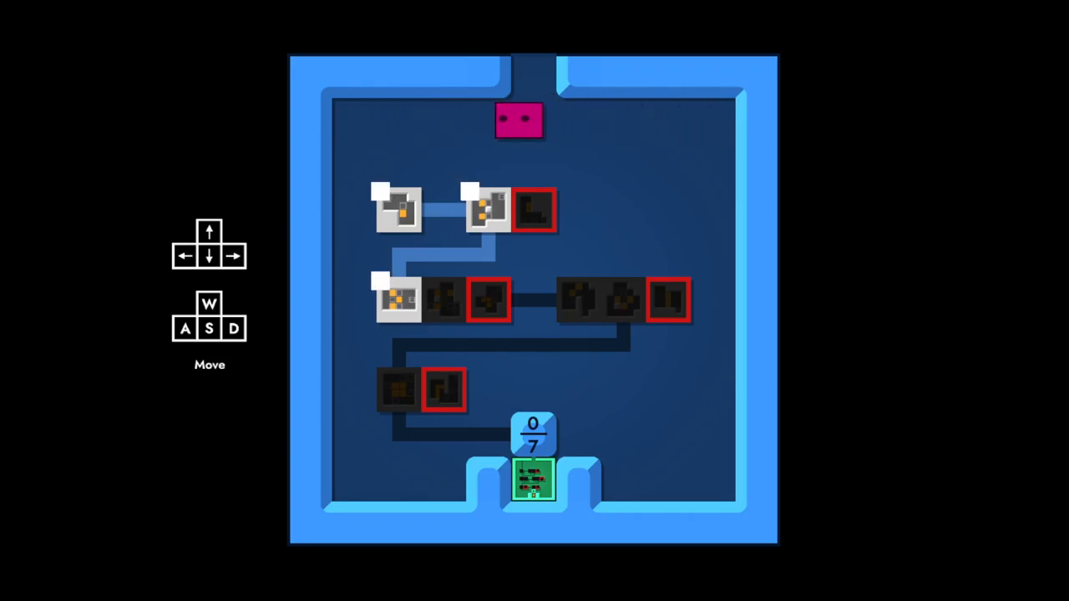
key("a")
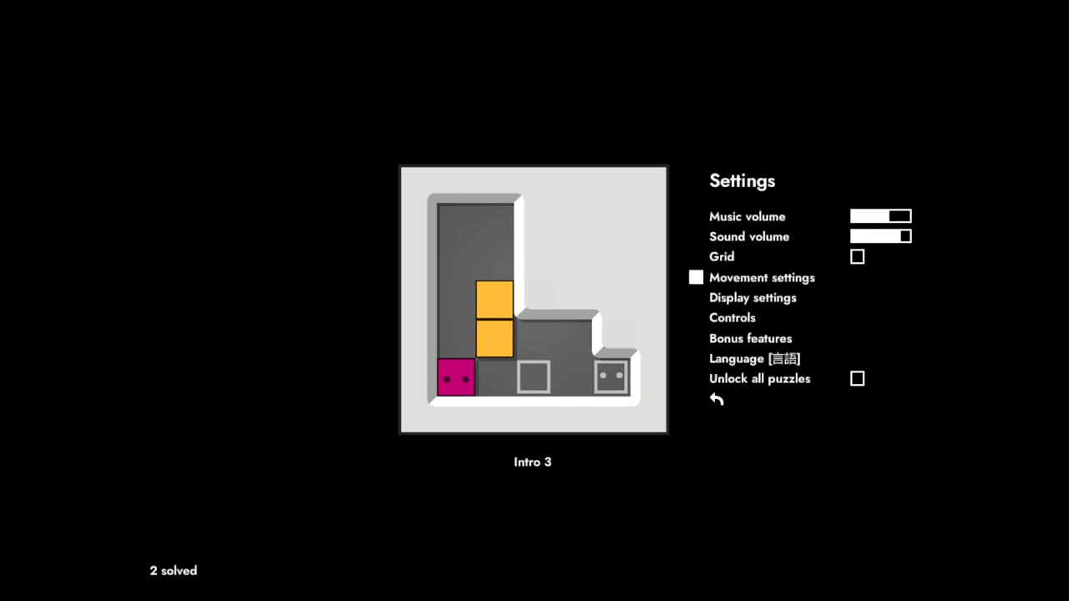
Step: In Display settings, tick the Particles checkbox and return to the Intro 3 puzzle
left_click(753, 298)
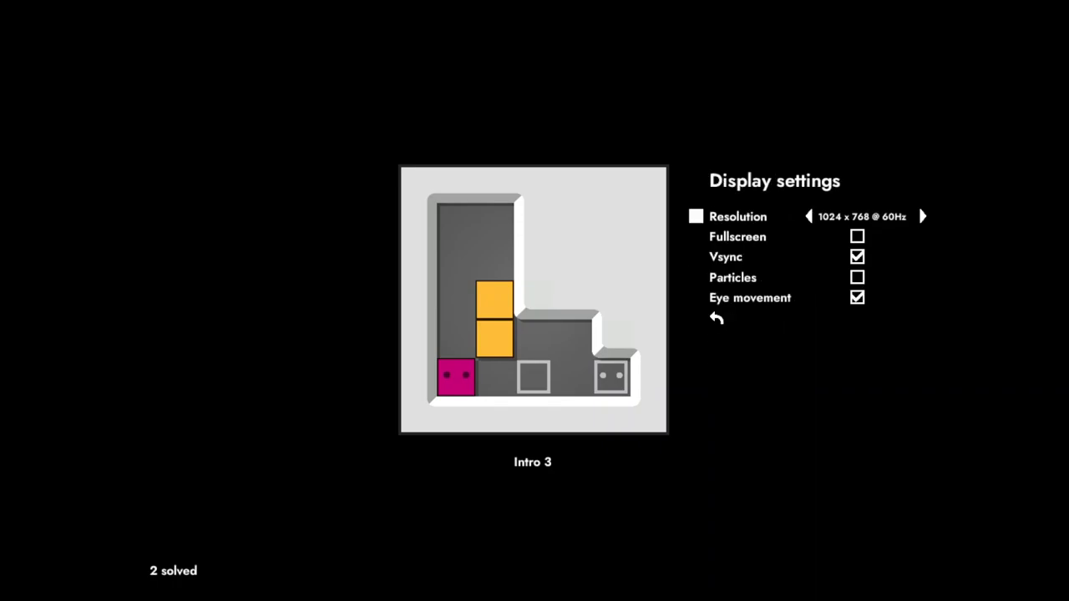
left_click(857, 278)
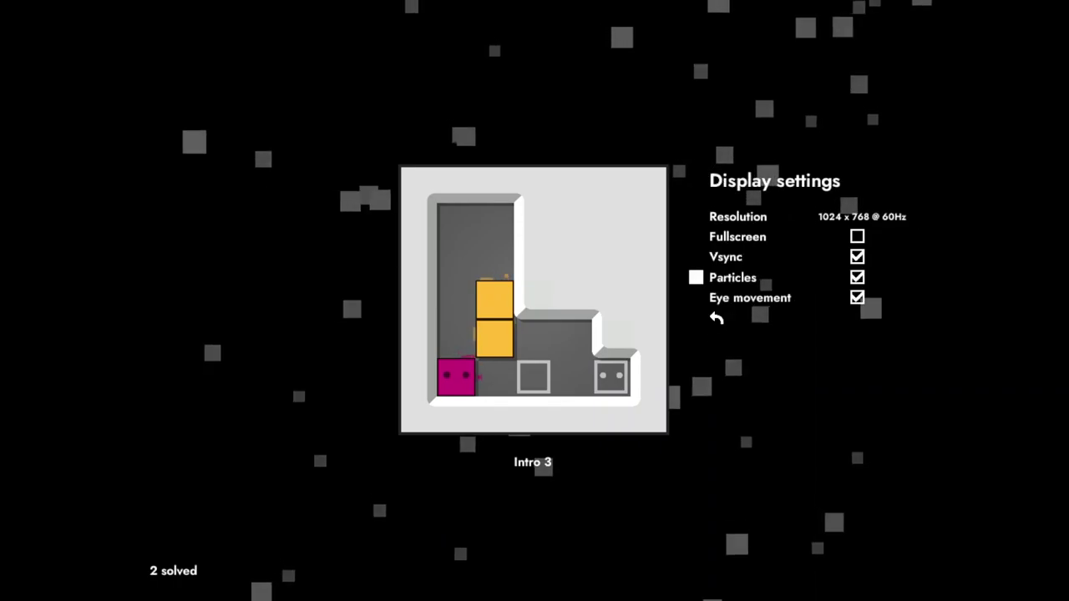
left_click(716, 318)
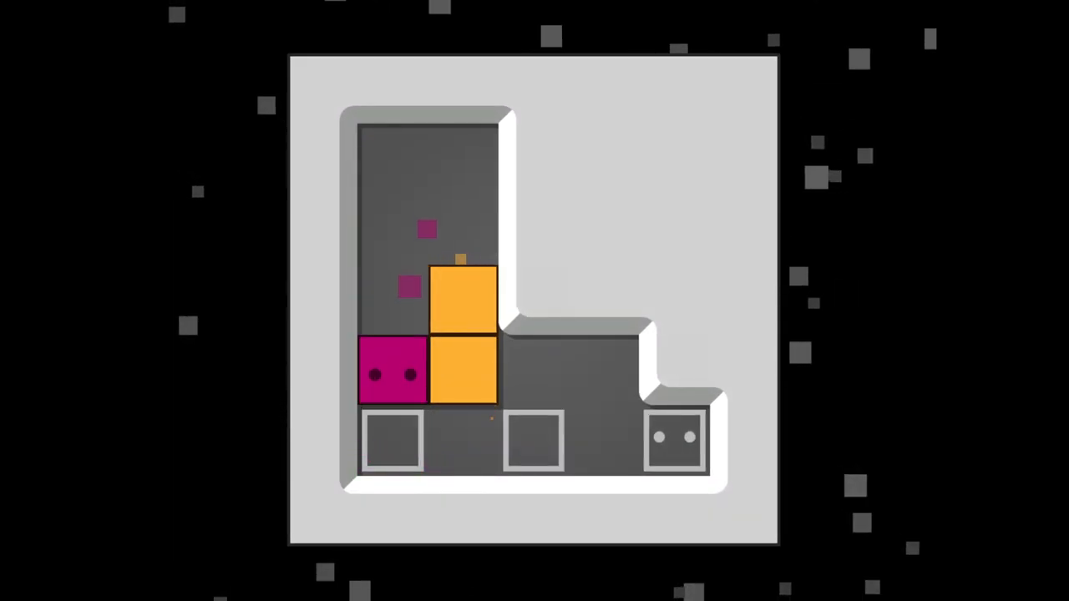
Step: Pause Intro 3 with Escape, choose Settings, then pick the display settings entry
key("Escape")
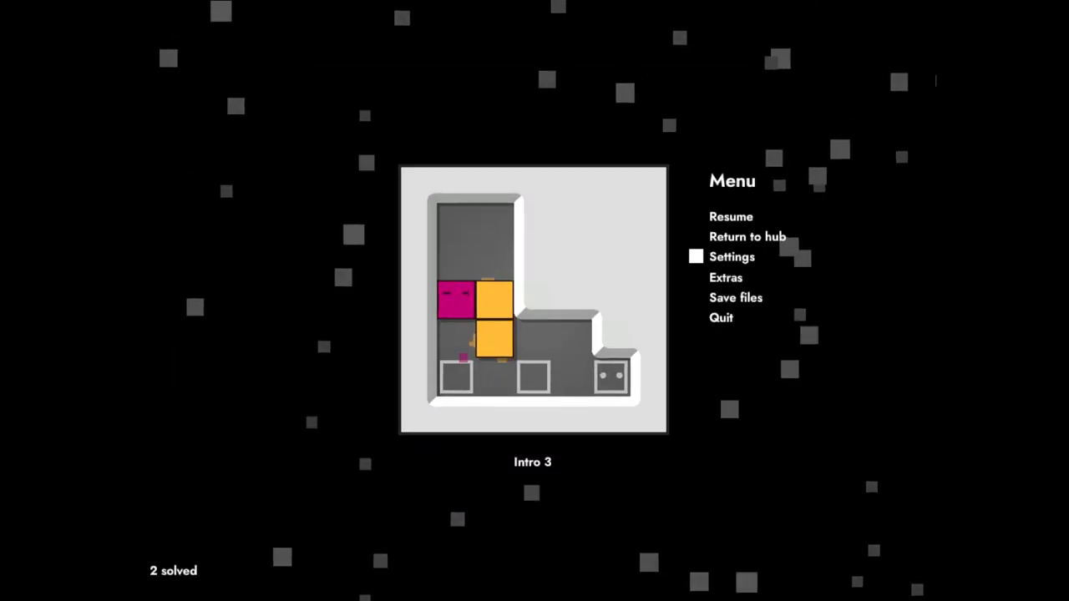
left_click(732, 256)
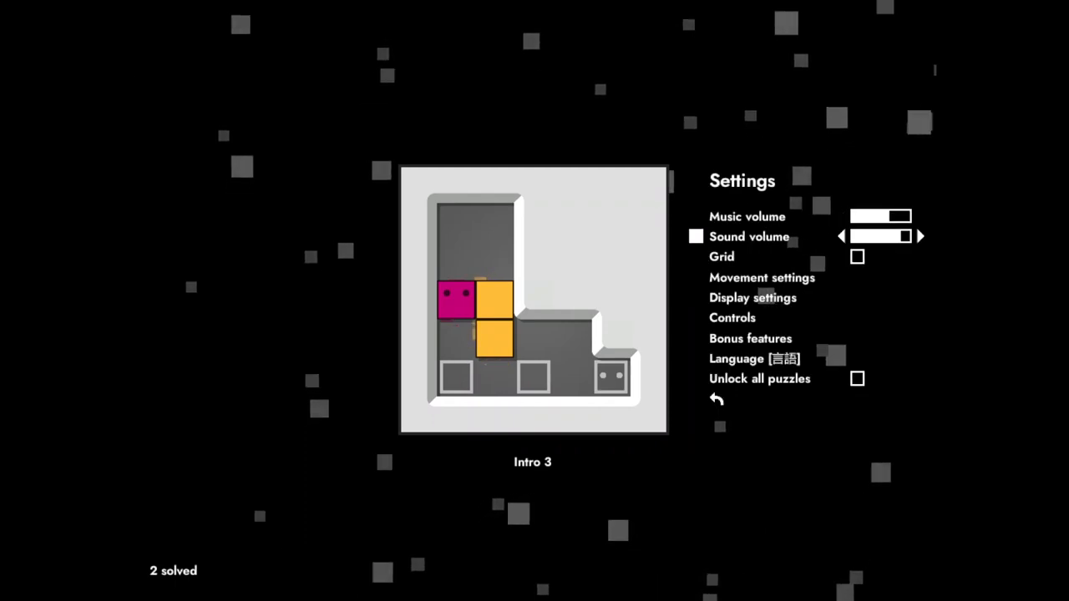
left_click(753, 297)
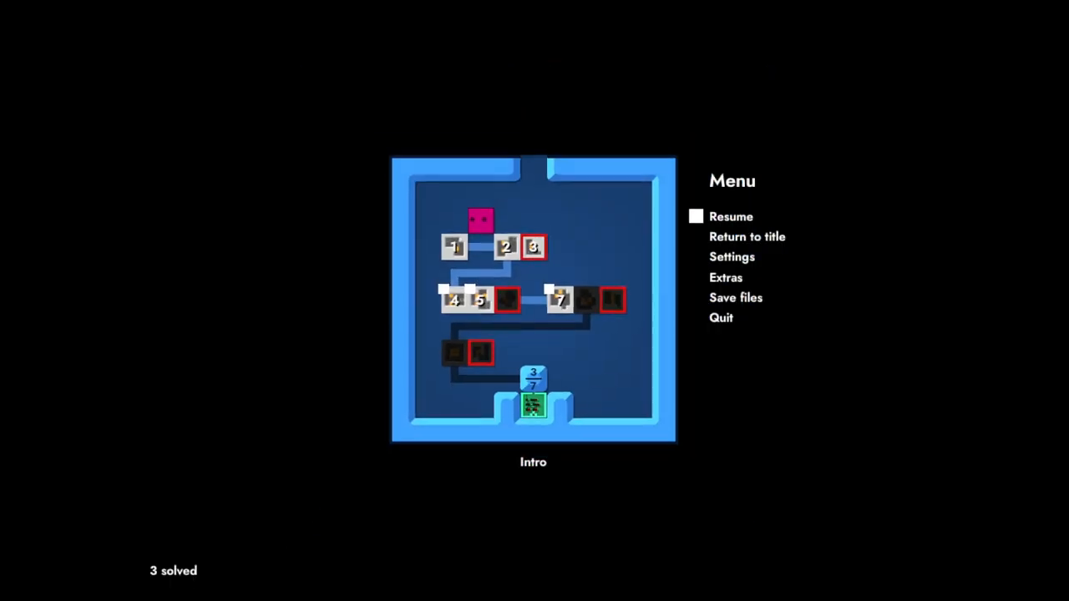
Step: Resume play from the Intro hub pause menu showing 3 solved
left_click(731, 216)
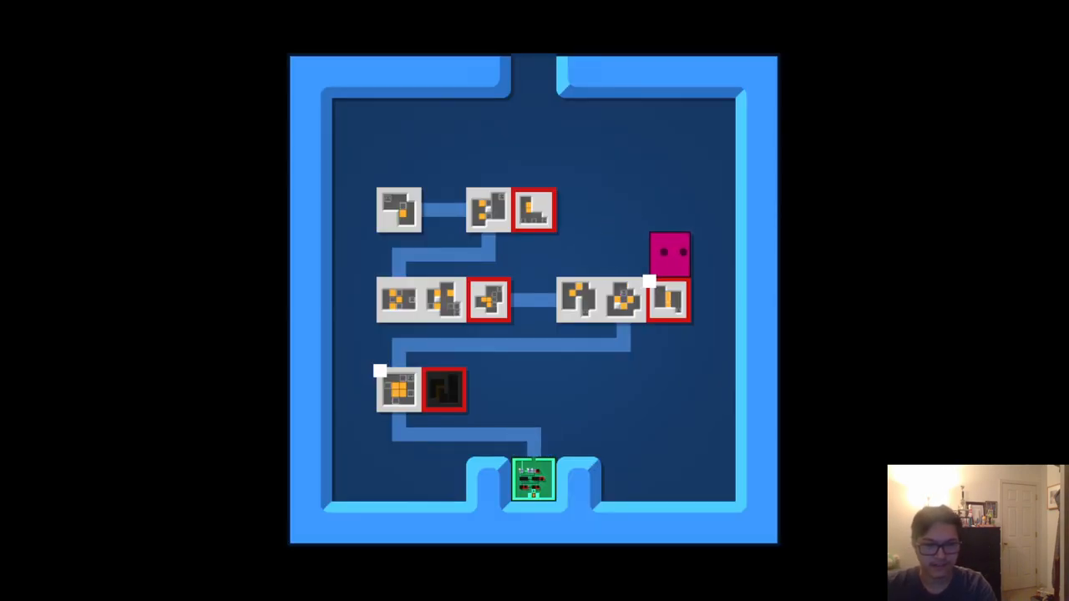
Step: Press Escape in the Intro hub to show the pause menu with 8 solved
key("Escape")
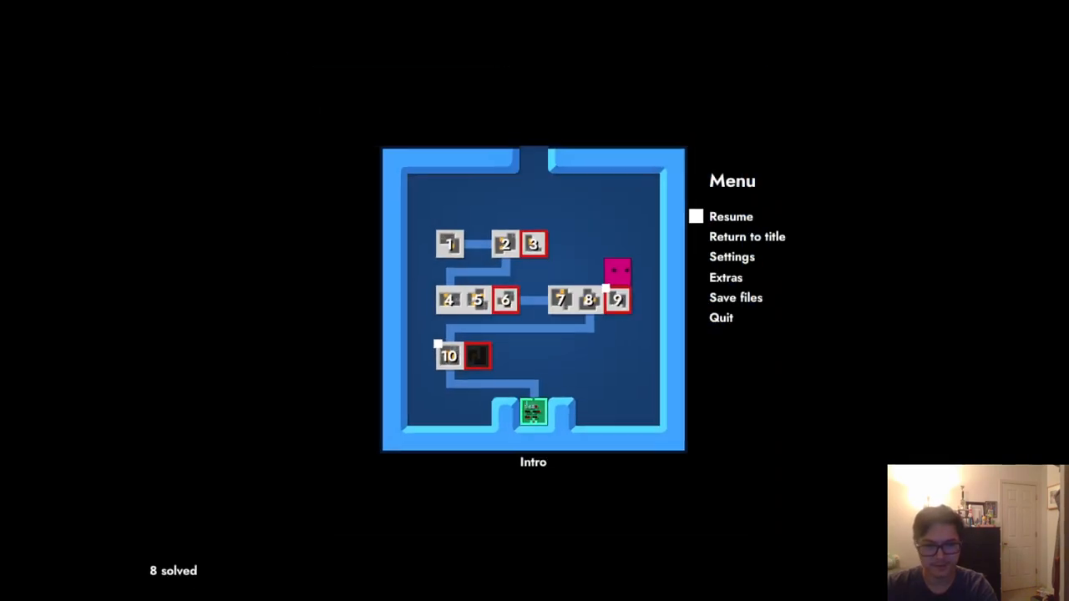